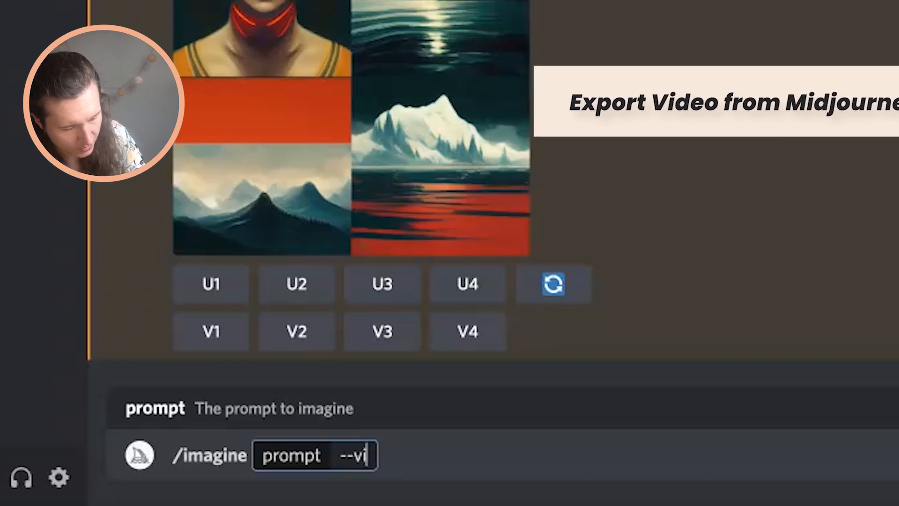
Submit the /imagine prompt 'warrior princess --video' to Midjourney Bot
type("video")
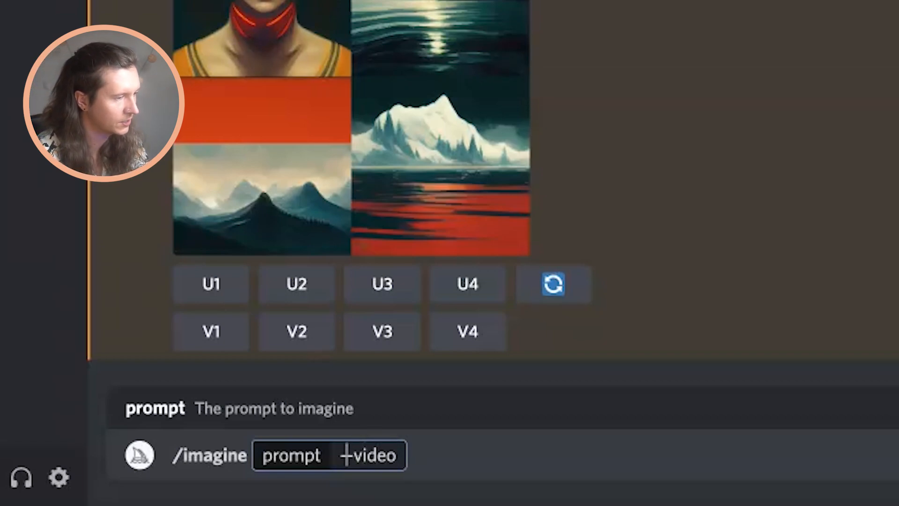
type("warrior princ")
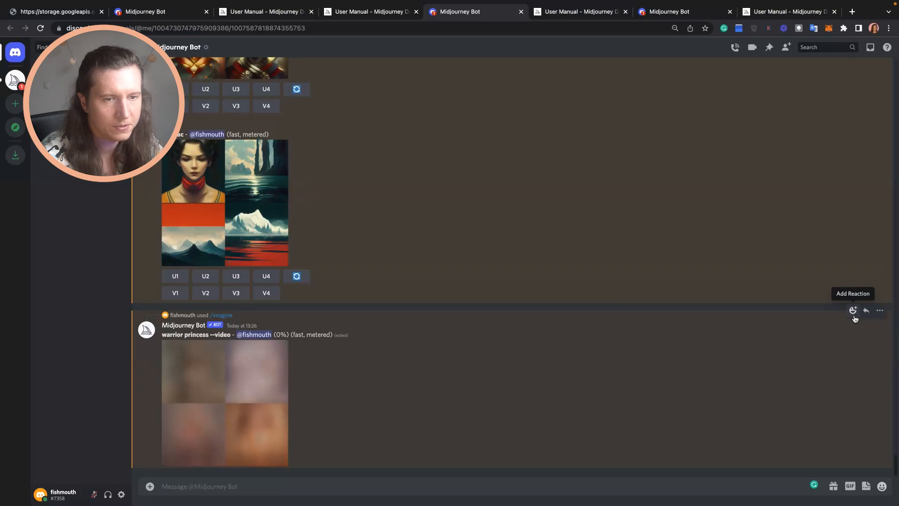
React to the generating warrior princess message with the envelope emoji
left_click(852, 310)
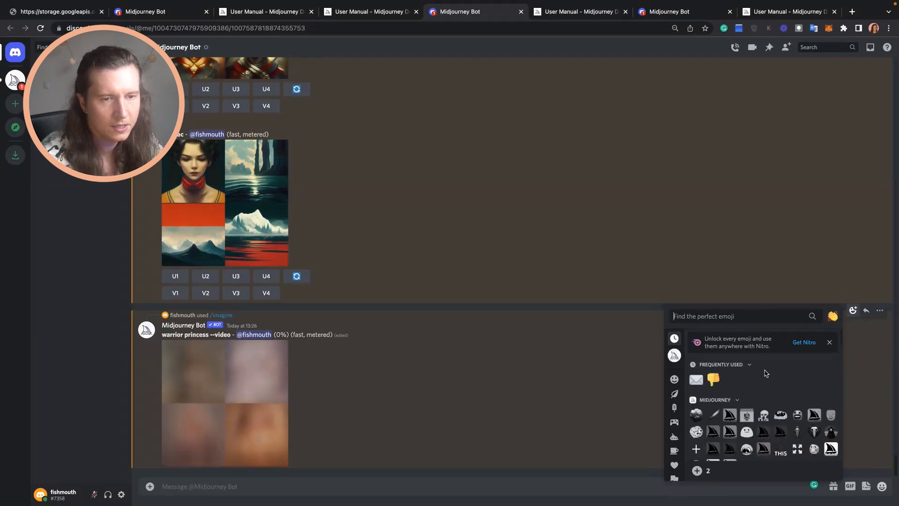
type(":checkstatus:")
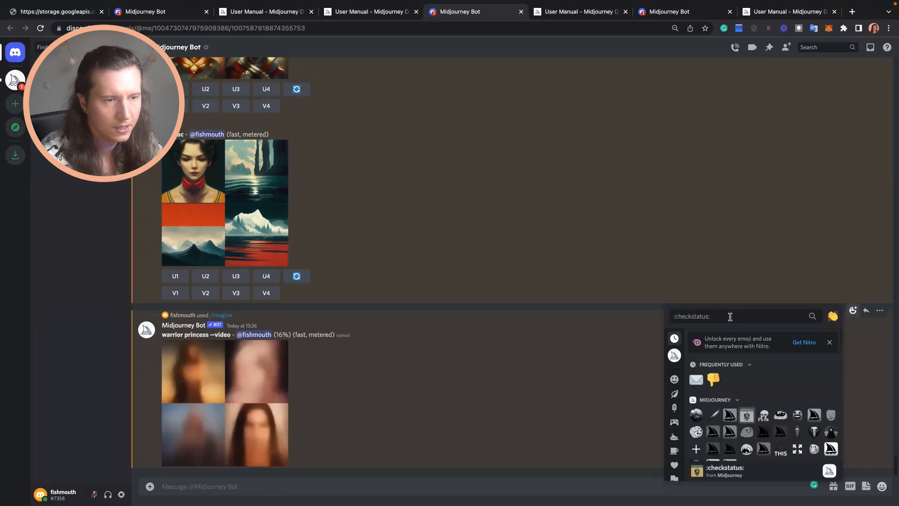
type("envel")
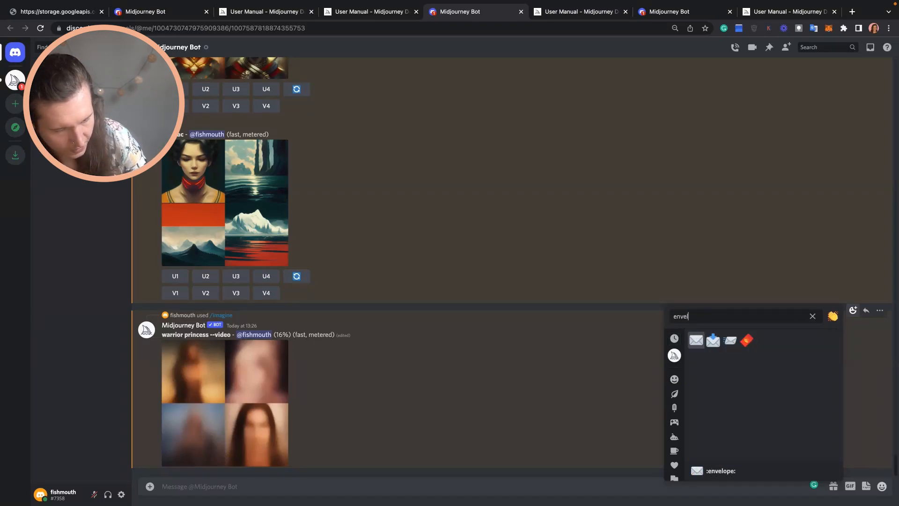
type("ope")
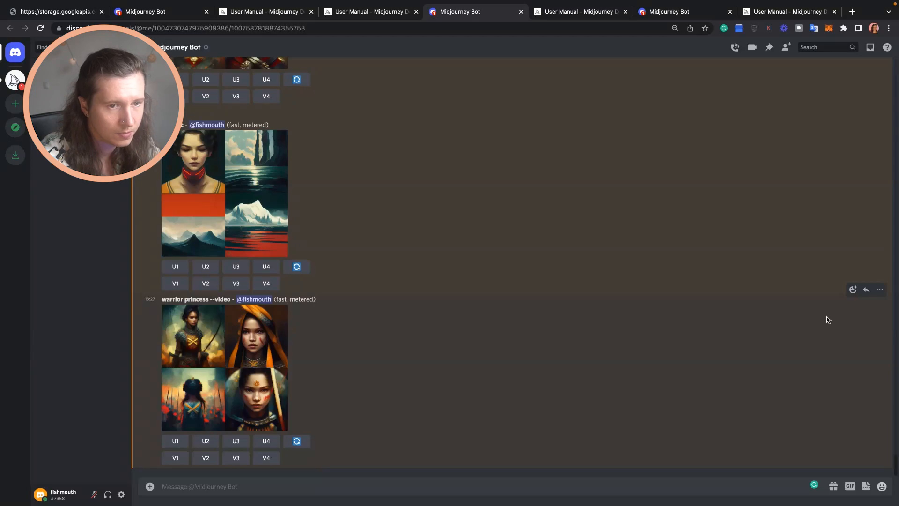
mouse_move(853, 290)
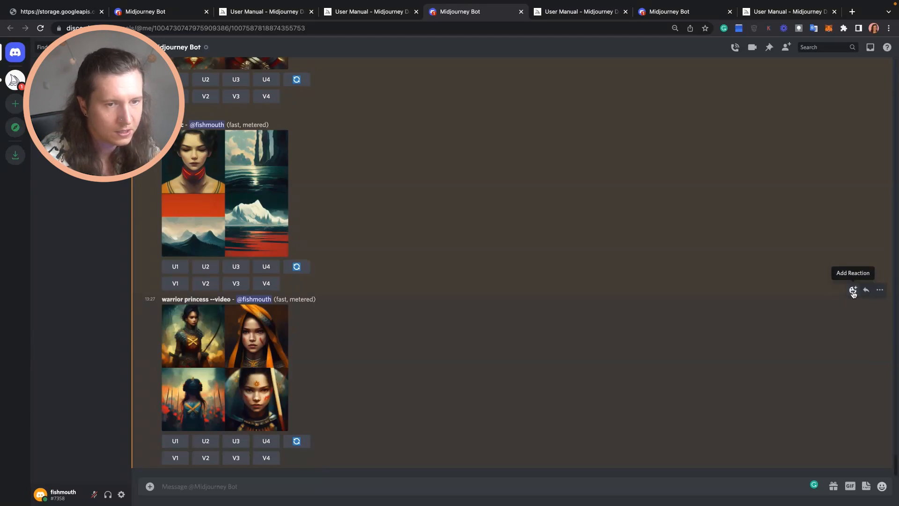
Add the envelope reaction to the finished grid and play the 7-second warrior princess video
left_click(853, 290)
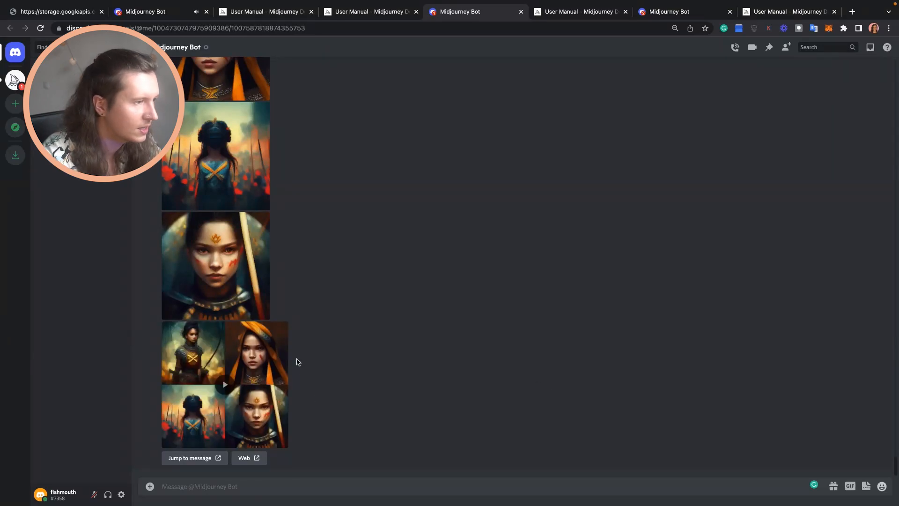
mouse_move(444, 347)
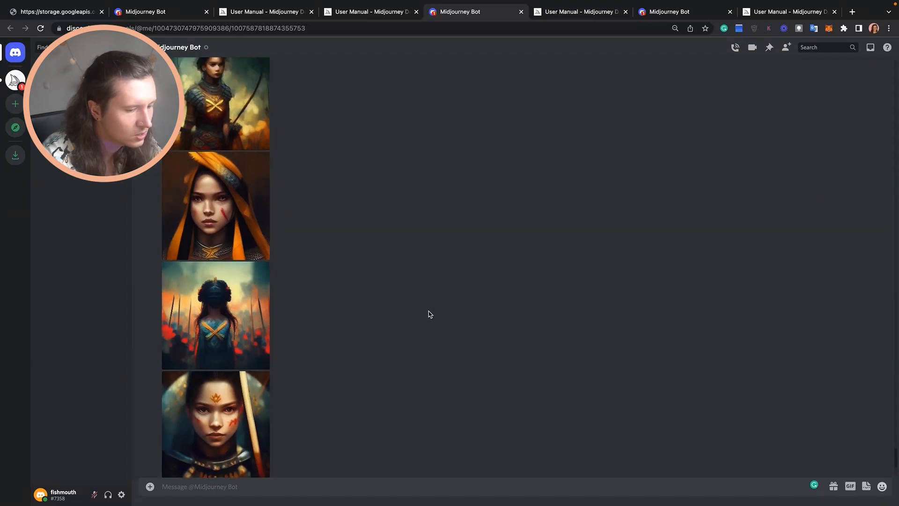
scroll("down", 3)
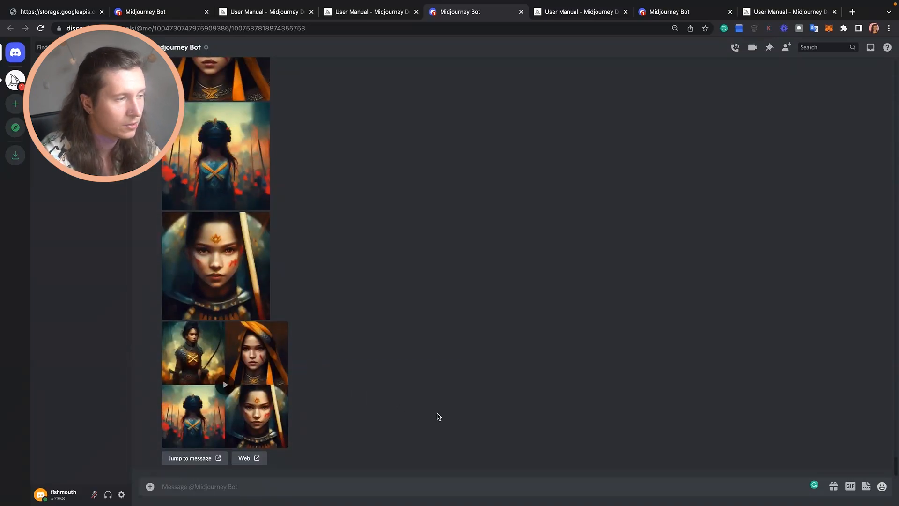
left_click(224, 384)
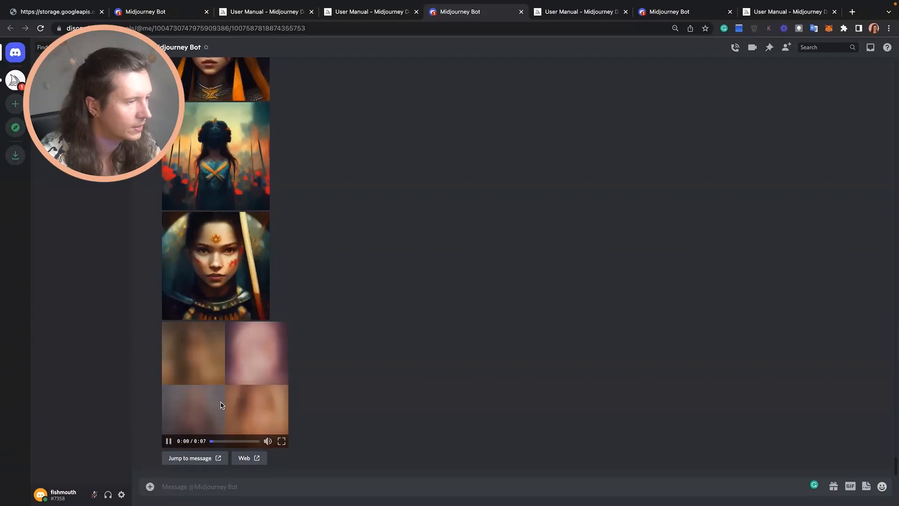
left_click(282, 440)
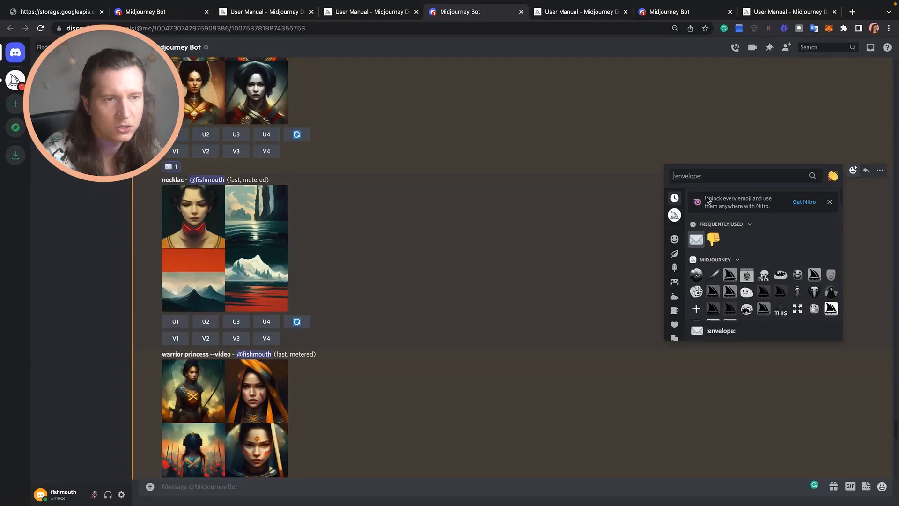
React to the warrior princess grid with the envelope emoji to get its seed, job ID and video link
type("x")
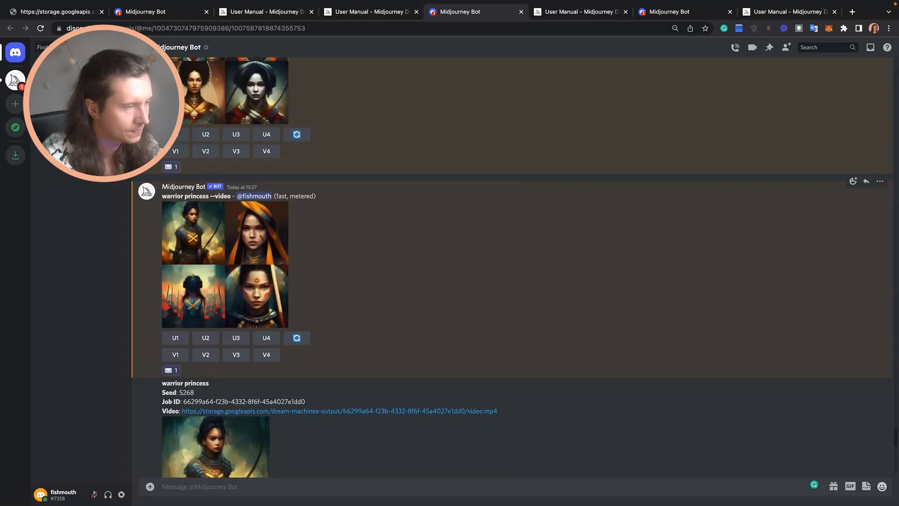
mouse_move(852, 180)
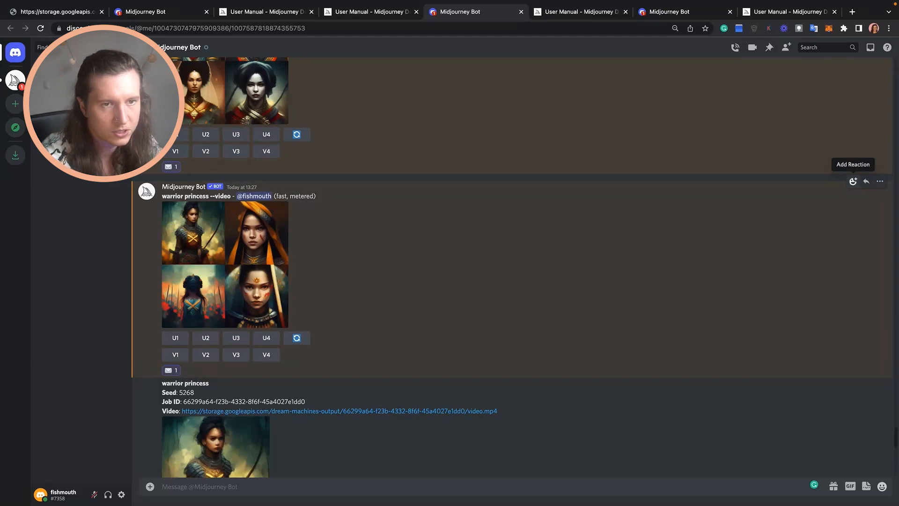
left_click(852, 181)
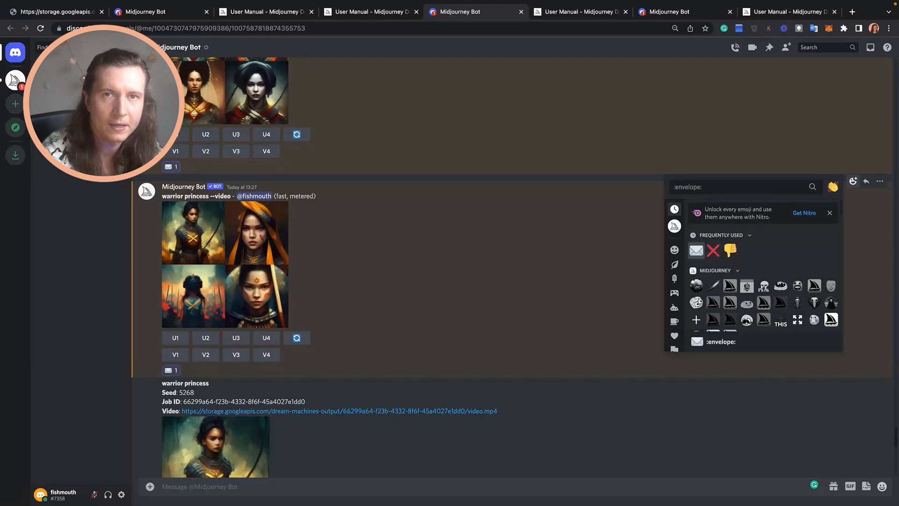
left_click(581, 11)
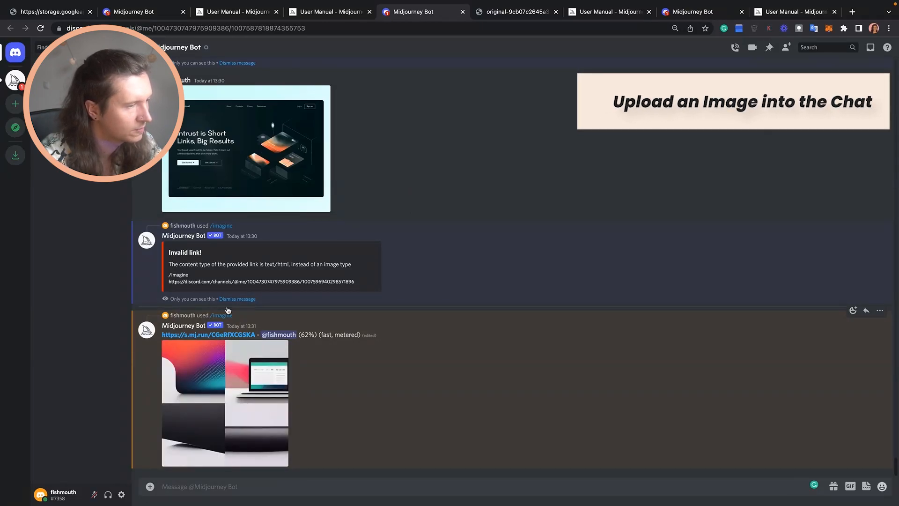
Attach the Intrust webp image from Downloads to the Midjourney Bot chat
left_click(150, 486)
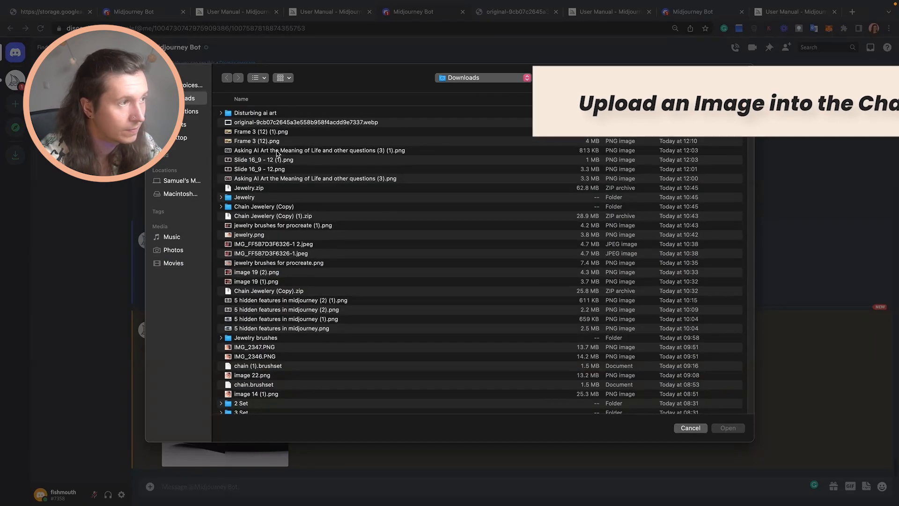
left_click(306, 121)
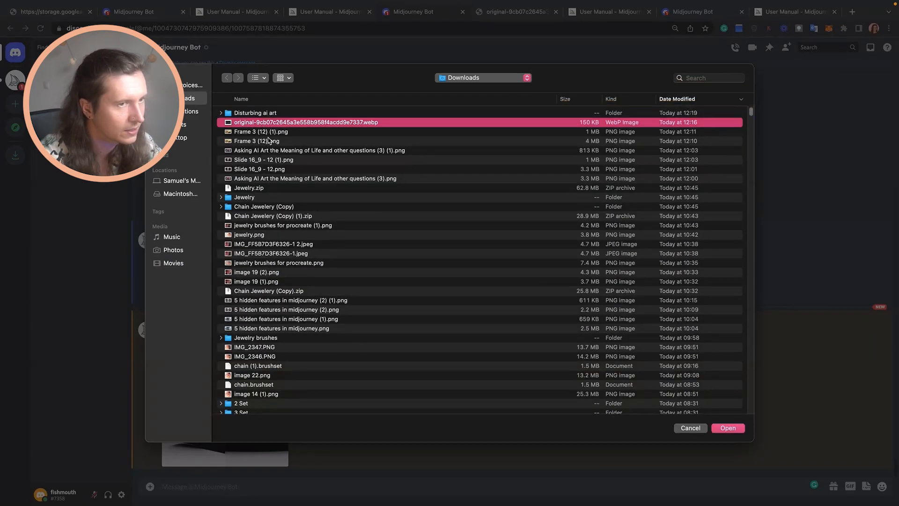
left_click(727, 428)
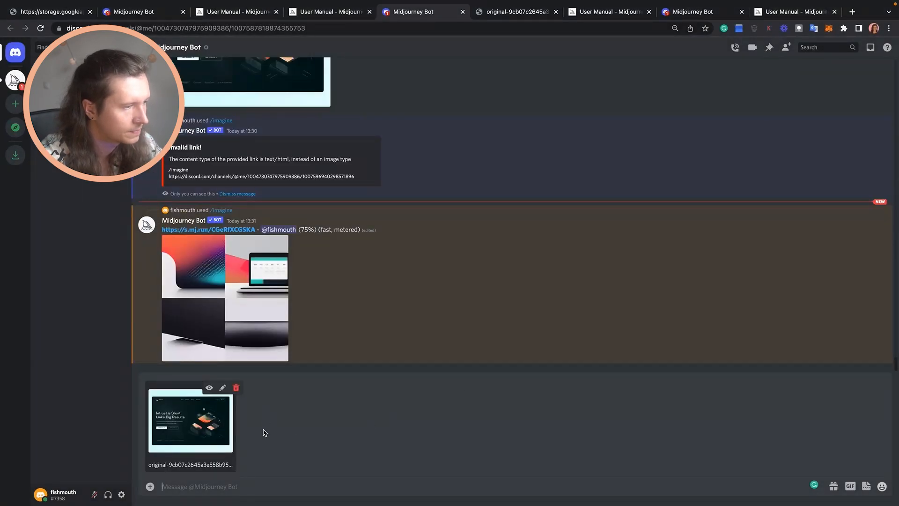
View the uploaded Intrust image in its own browser tab and select its web address
left_click(190, 422)
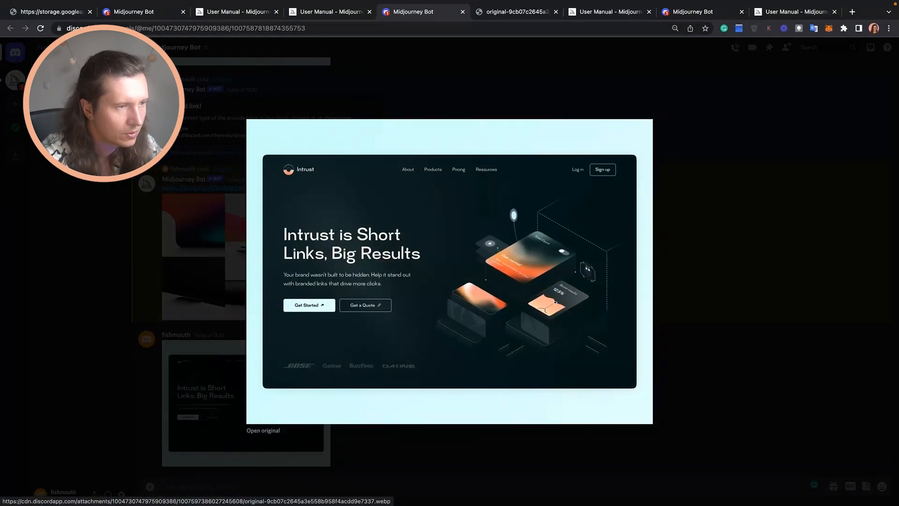
right_click(450, 261)
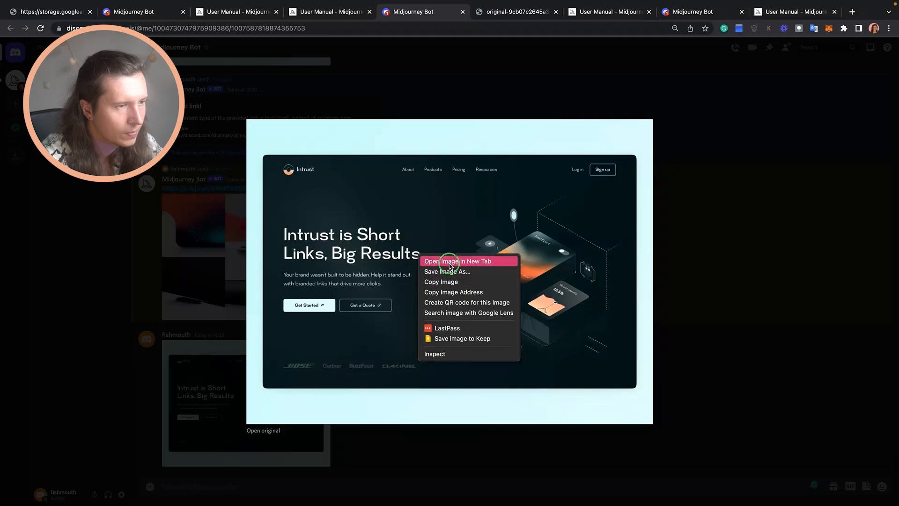
left_click(458, 261)
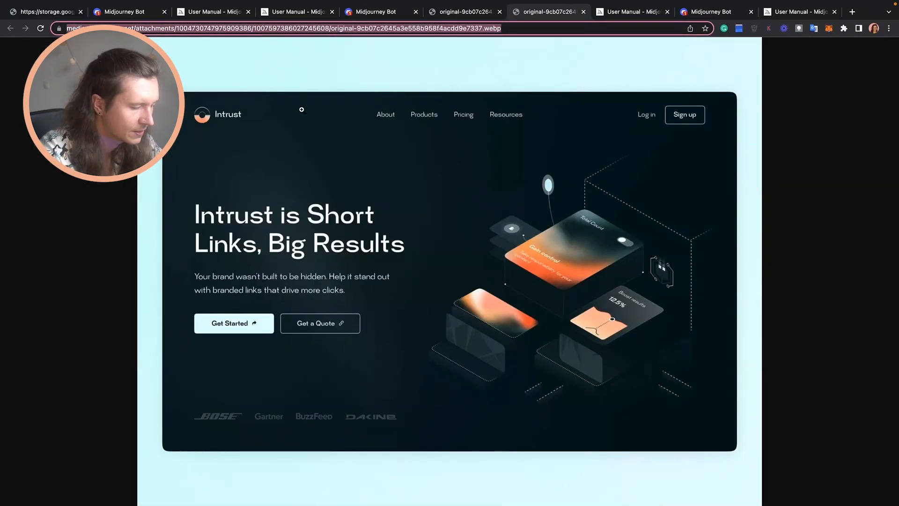
left_click(470, 11)
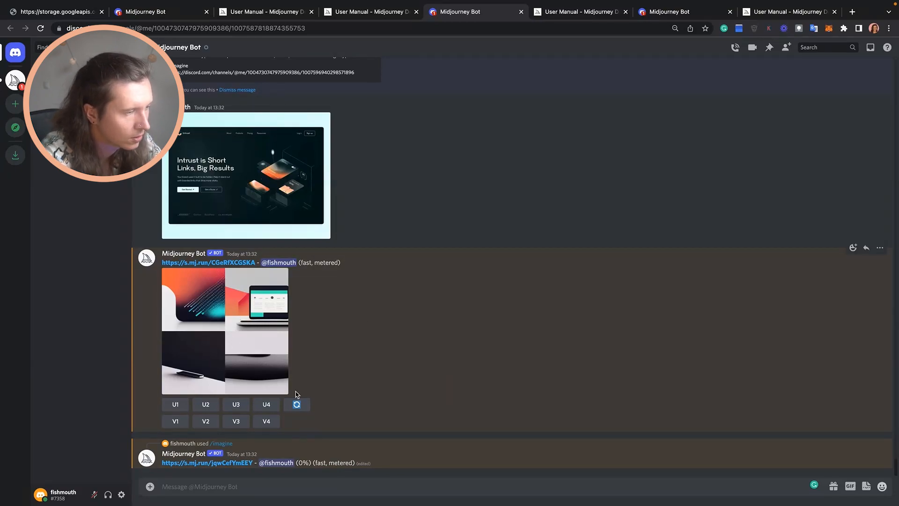
Scroll down to watch the Intrust image-link grid reach 92%
scroll("down", 3)
type("/imagine")
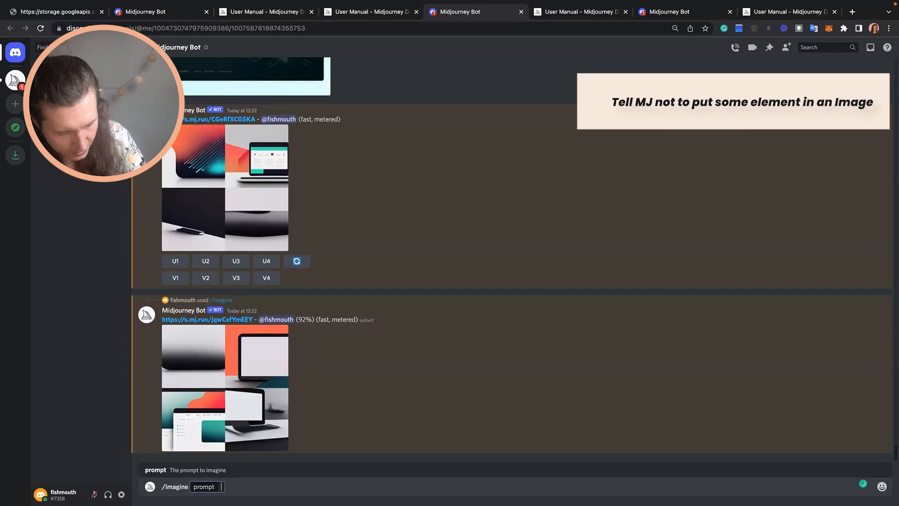
Submit 'man with dog --no eyes' and enlarge the resulting four-image grid
type("man with")
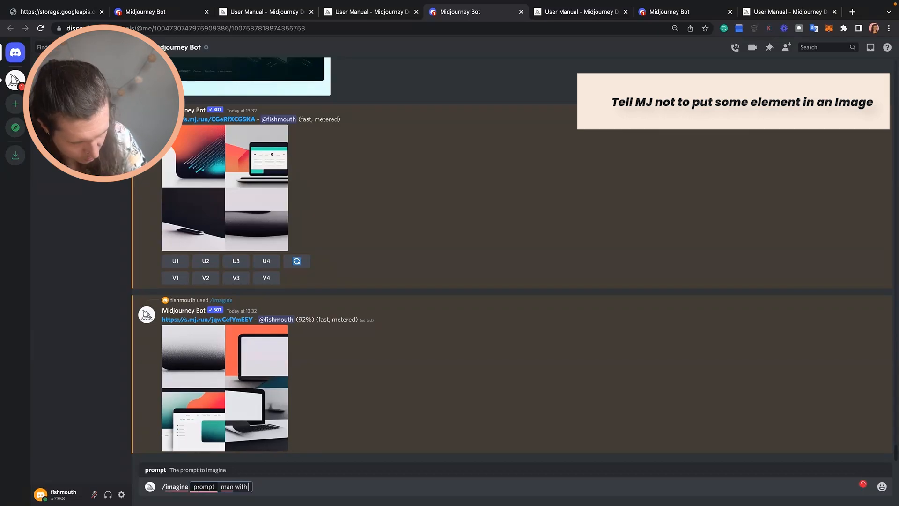
type("dog --no")
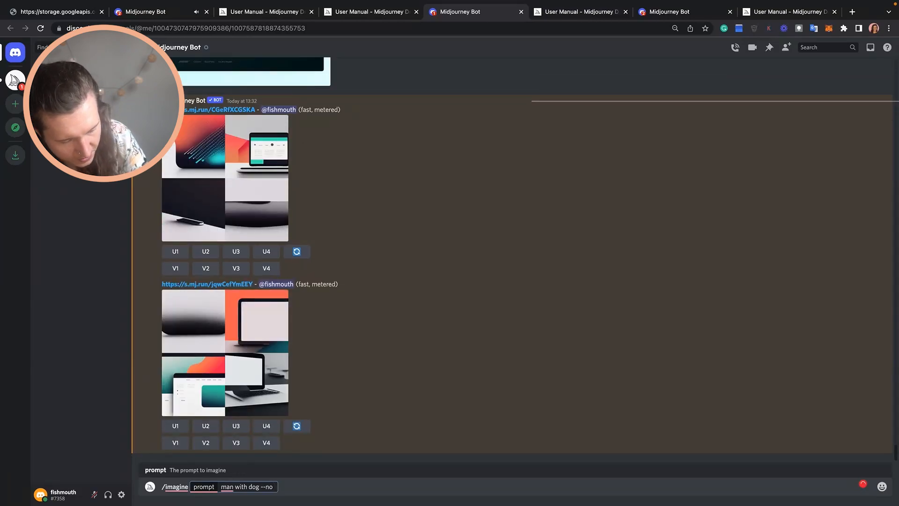
type("eyes")
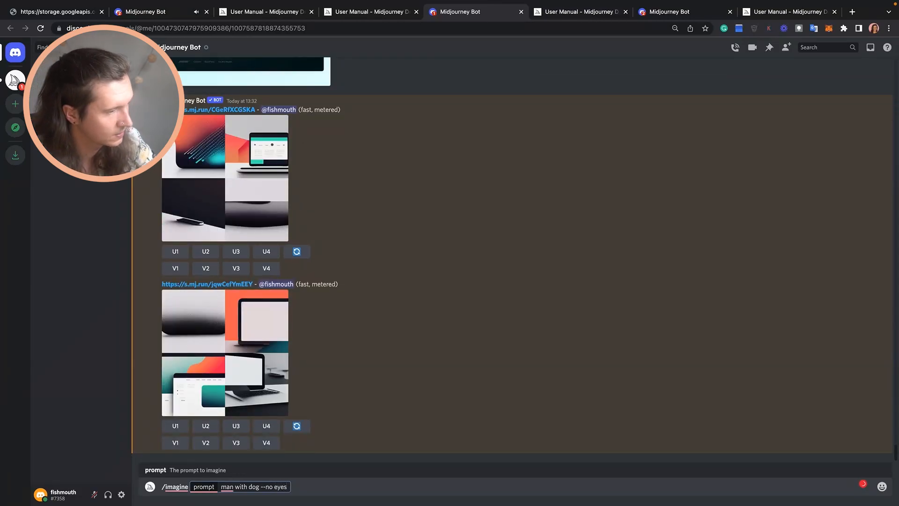
left_click(224, 368)
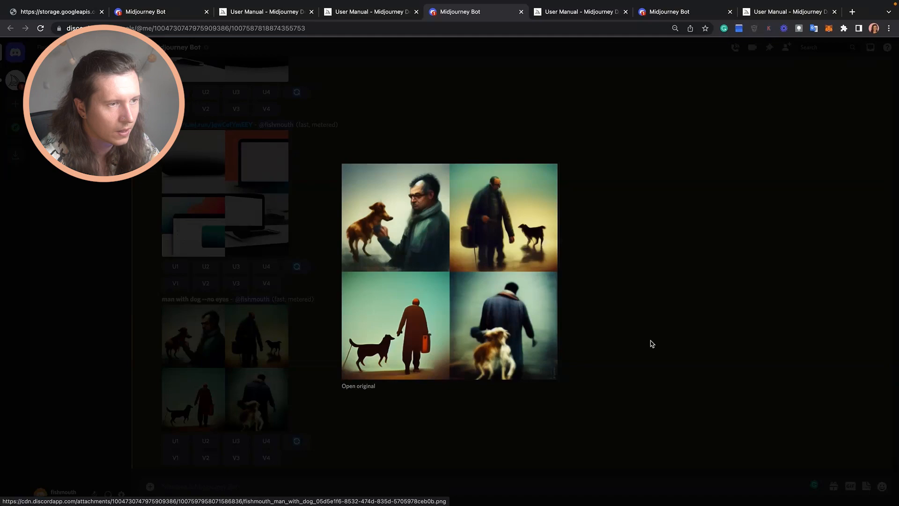
mouse_move(618, 304)
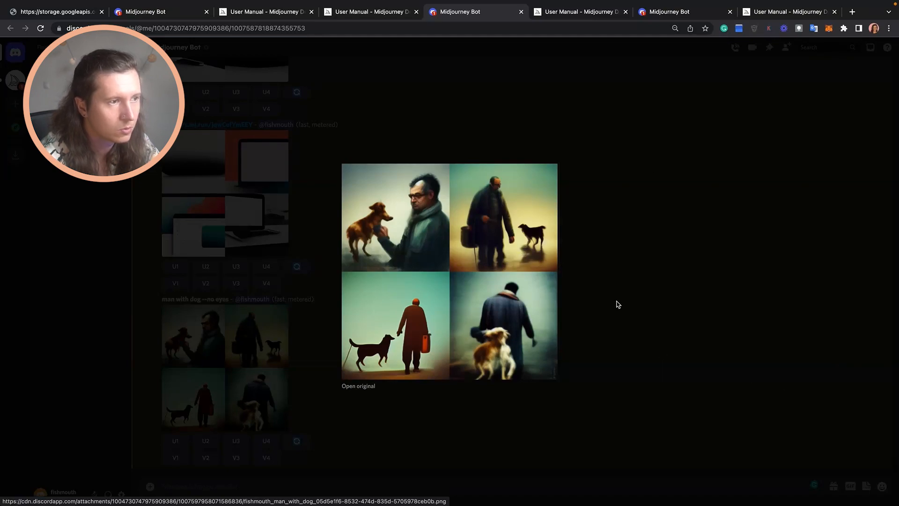
mouse_move(673, 356)
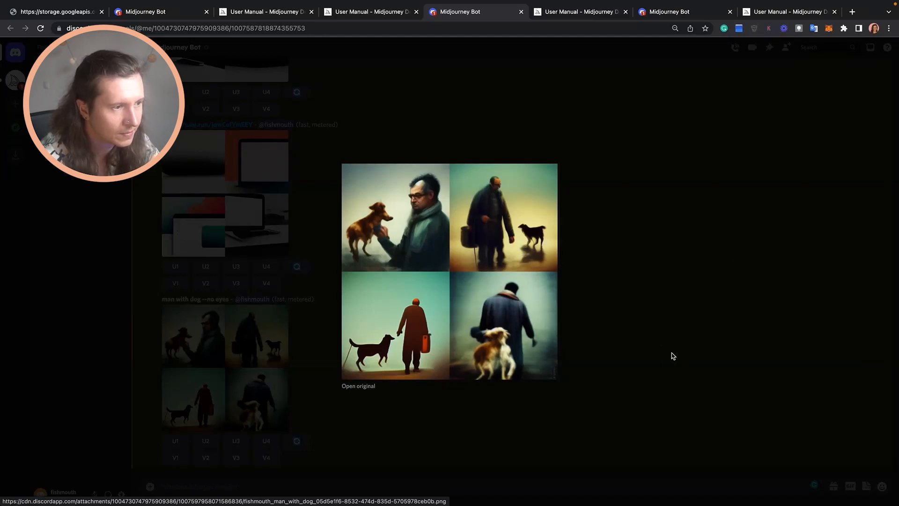